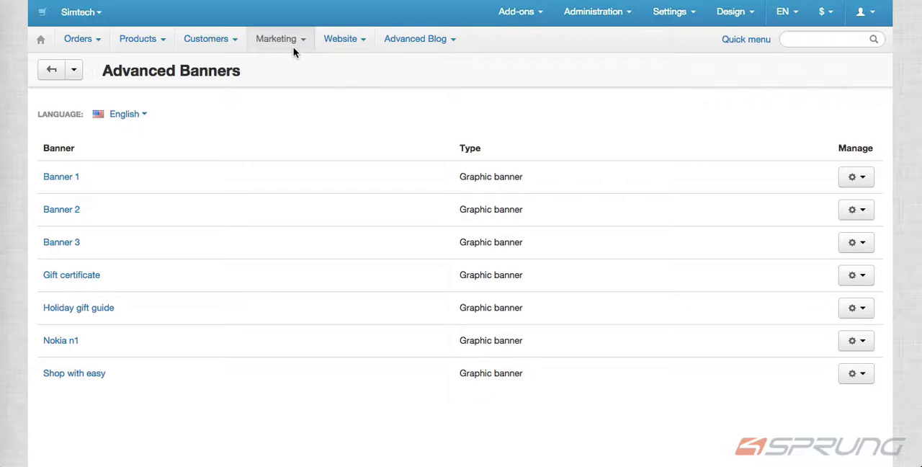
# - From Marketing, reveal Banner 1's actions, including Add Text Layer, in Advanced Banners
pyautogui.click(275, 39)
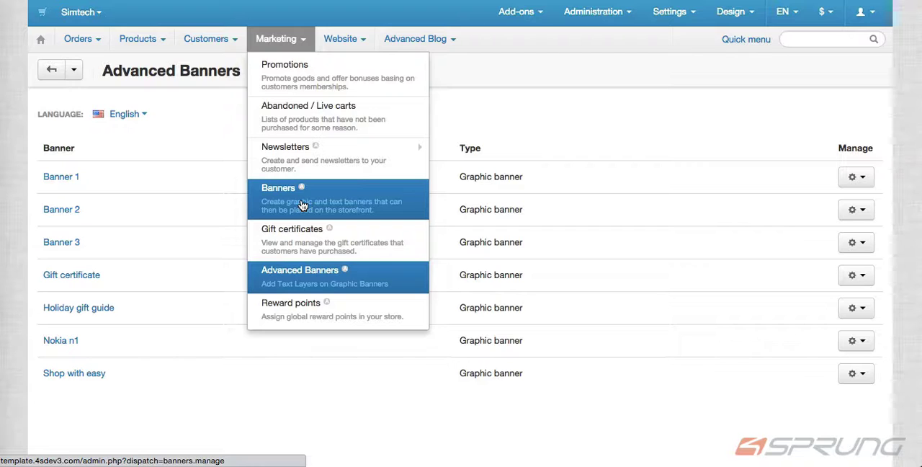
pyautogui.moveTo(292, 280)
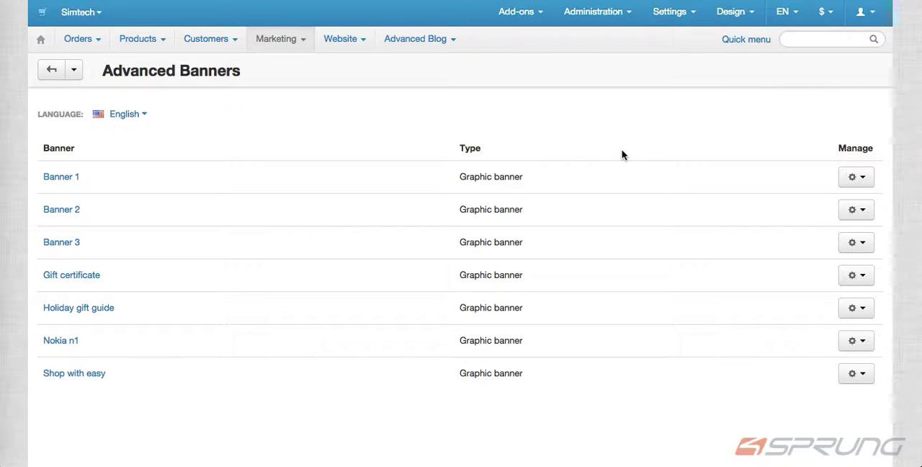
pyautogui.moveTo(159, 242)
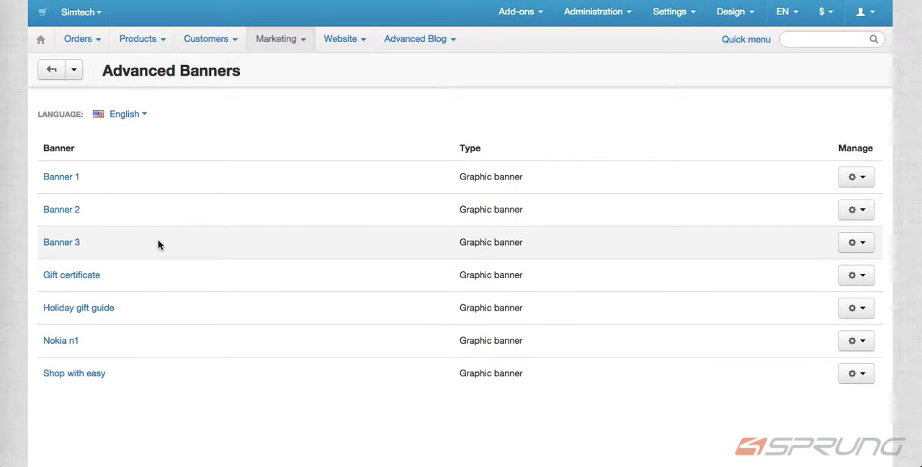
pyautogui.moveTo(489, 202)
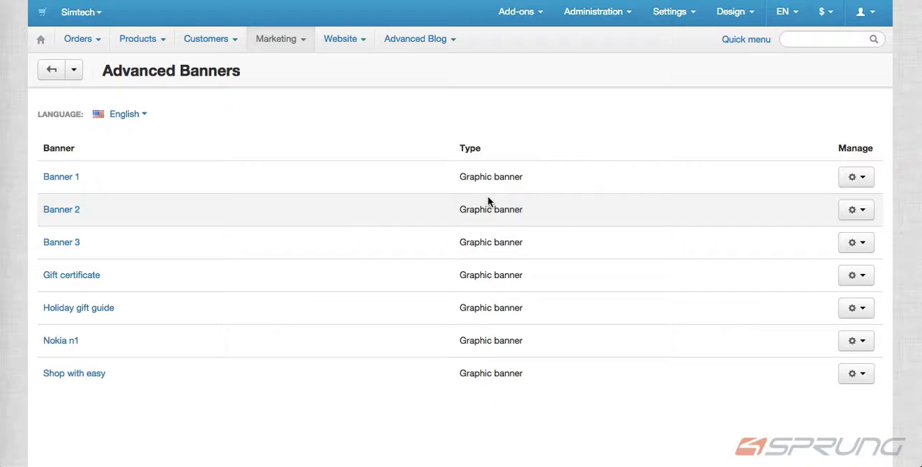
pyautogui.click(855, 176)
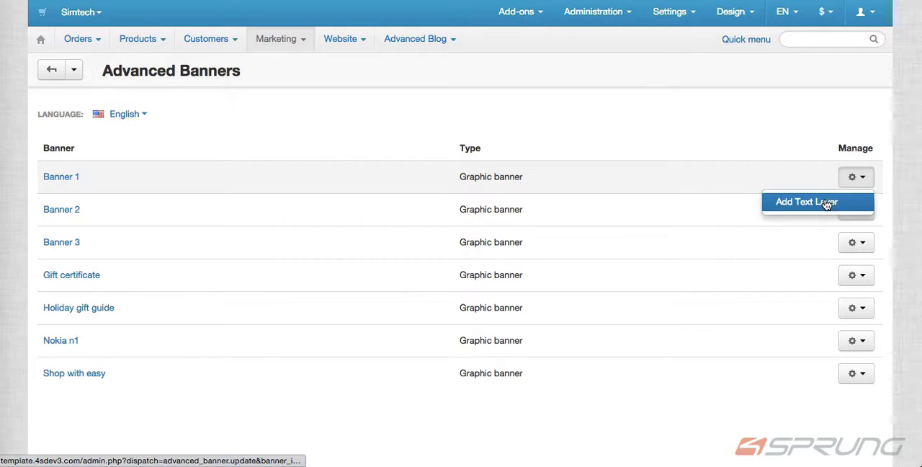
# - Add a Banner 1 text layer: test text, Medium, Center, #fff, Top Left, Active
pyautogui.click(806, 201)
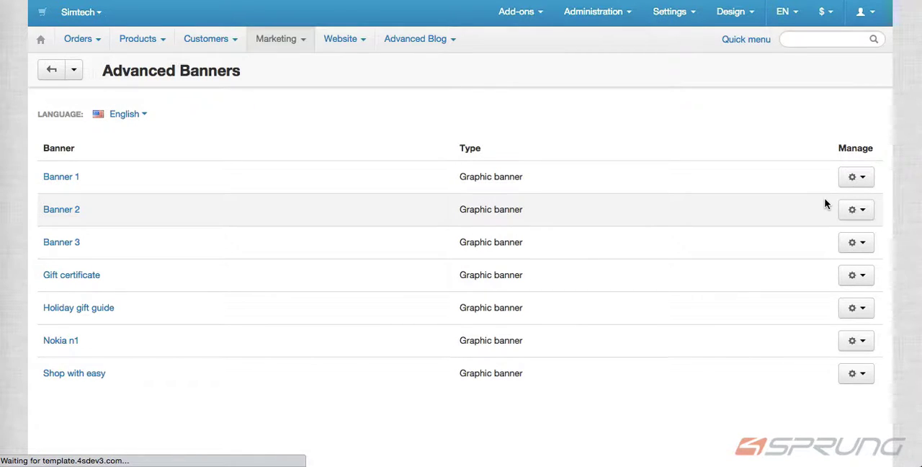
pyautogui.click(61, 177)
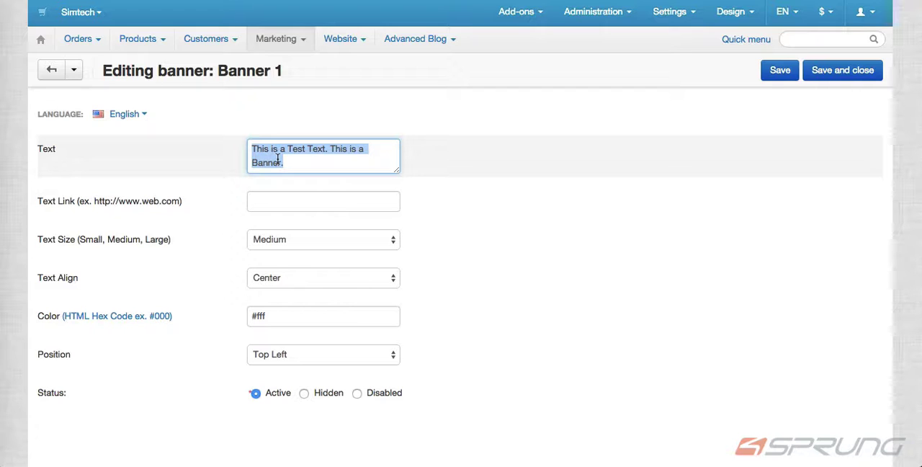
pyautogui.click(323, 201)
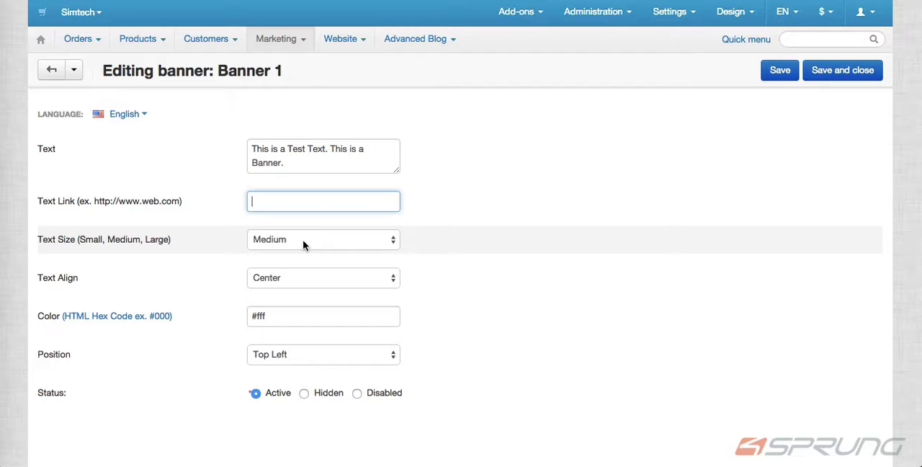
pyautogui.click(322, 239)
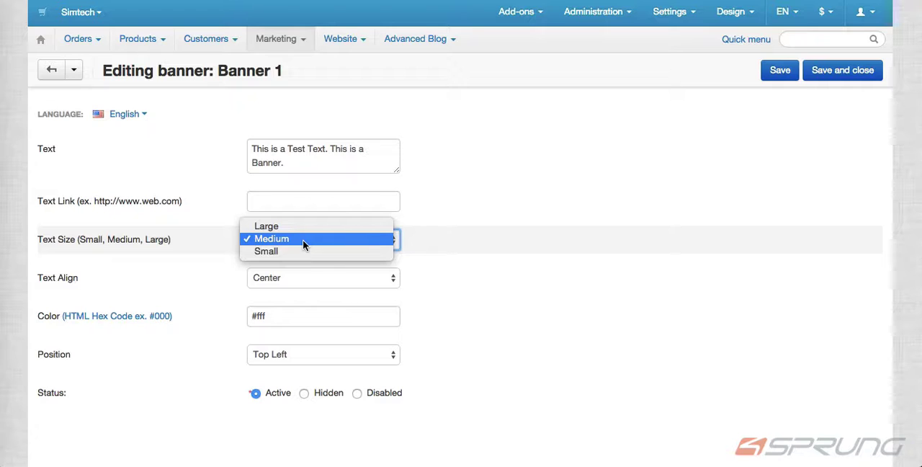
pyautogui.click(323, 277)
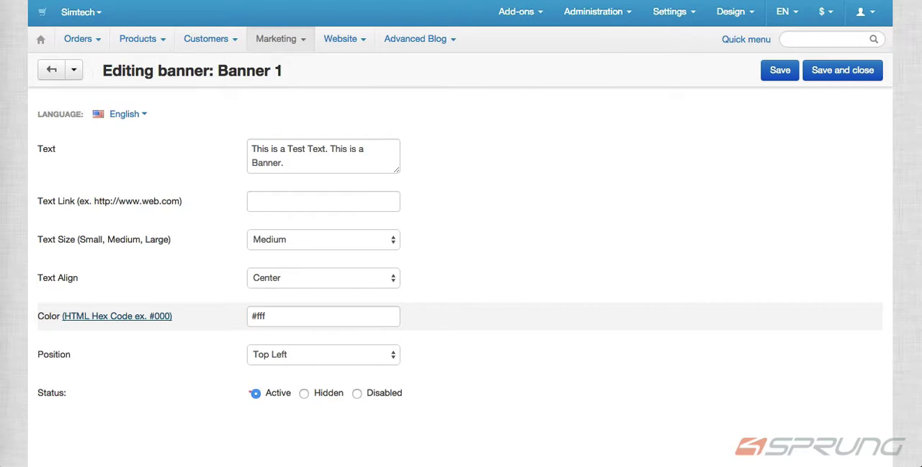
pyautogui.click(323, 353)
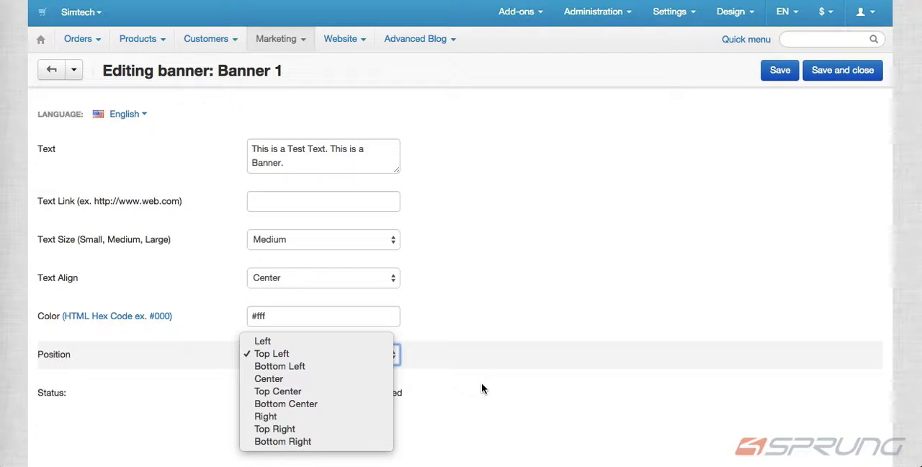
pyautogui.moveTo(352, 353)
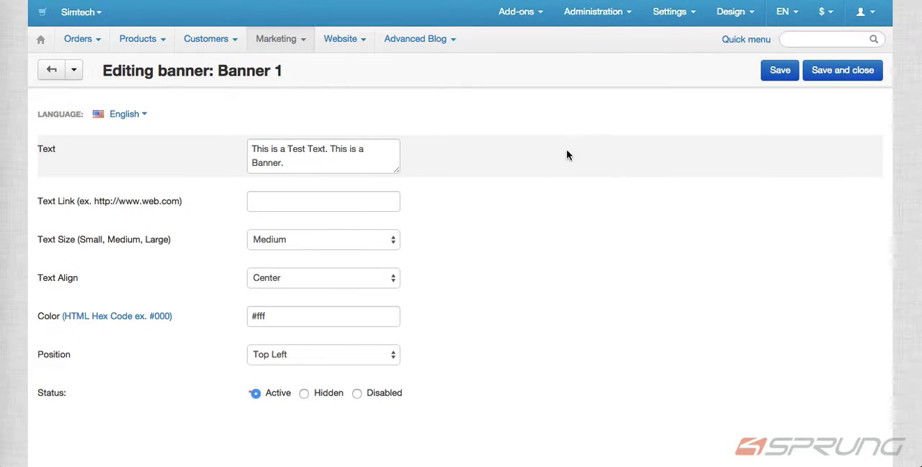
pyautogui.moveTo(353, 261)
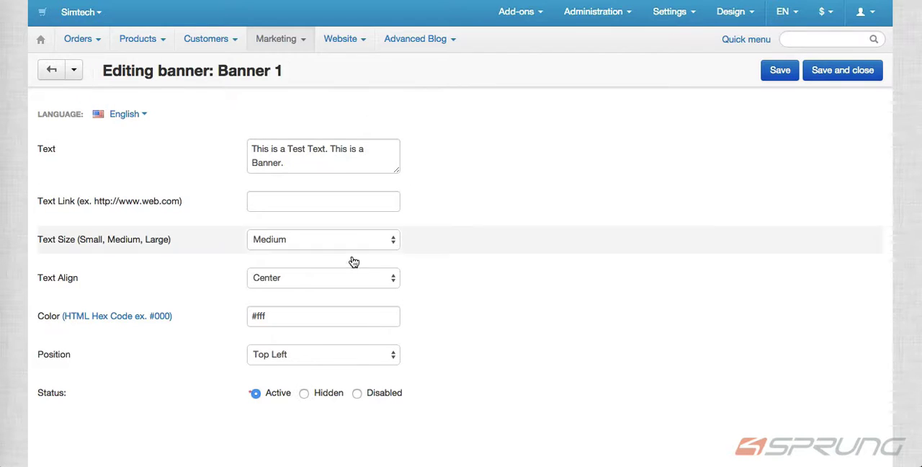
pyautogui.moveTo(342, 252)
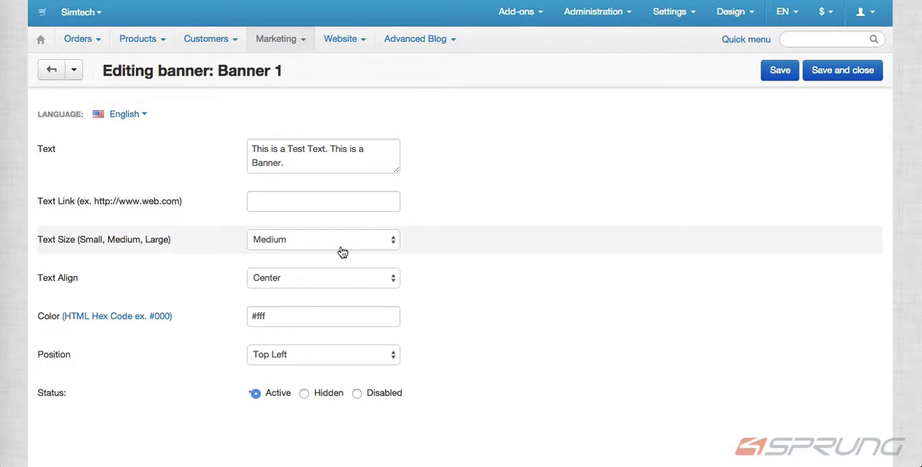
# - Show the add-block option for the Main banners grid on the Homepage layout
pyautogui.click(731, 12)
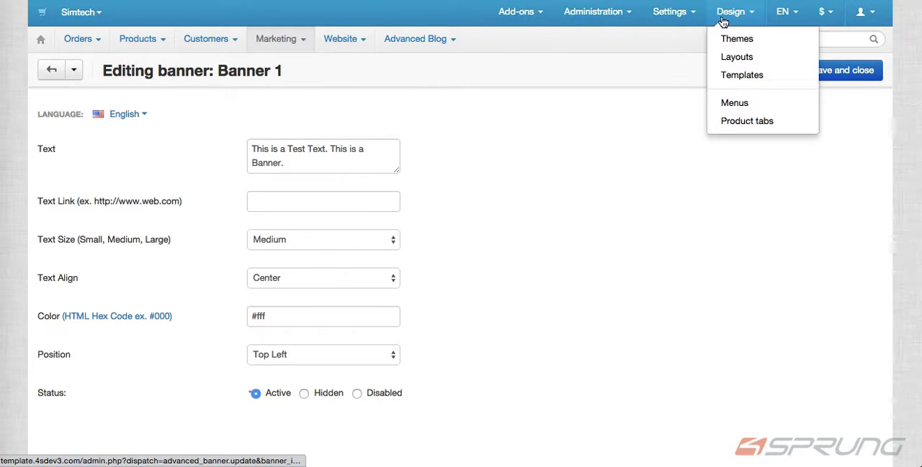
pyautogui.click(736, 56)
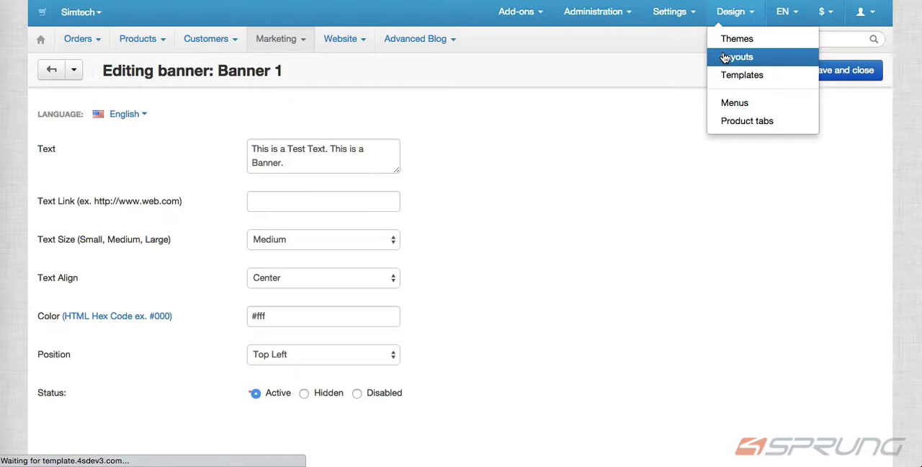
pyautogui.click(737, 57)
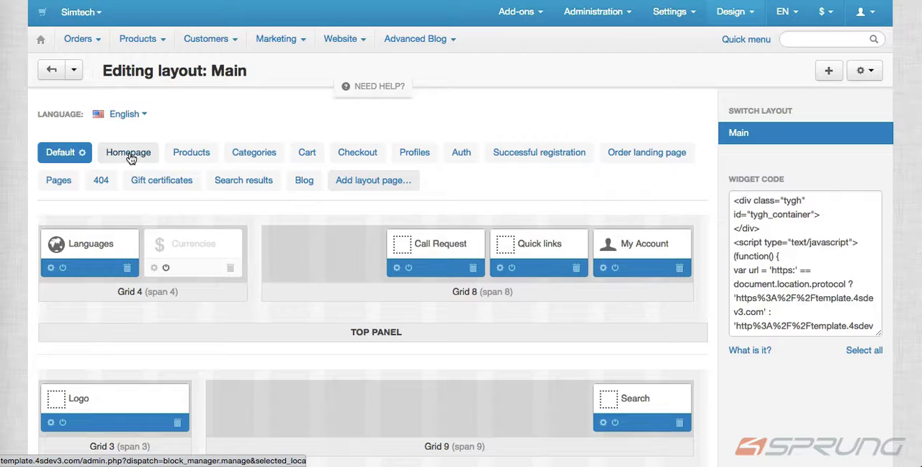
pyautogui.click(128, 152)
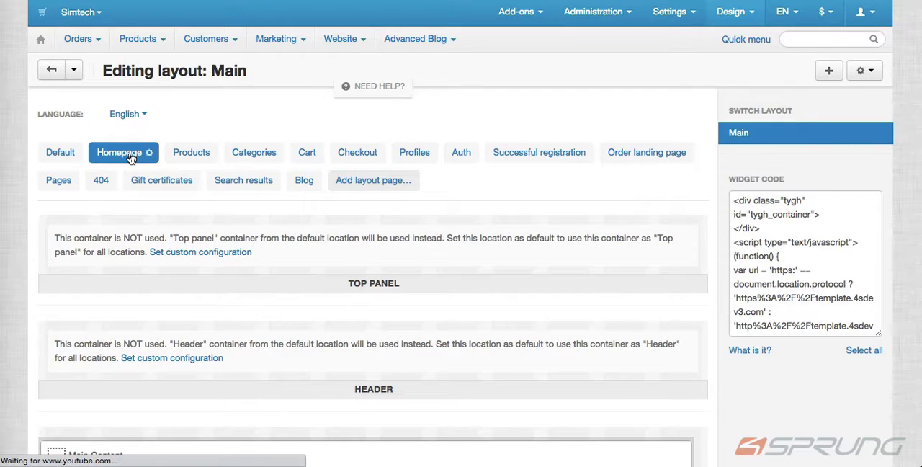
pyautogui.scroll(-3)
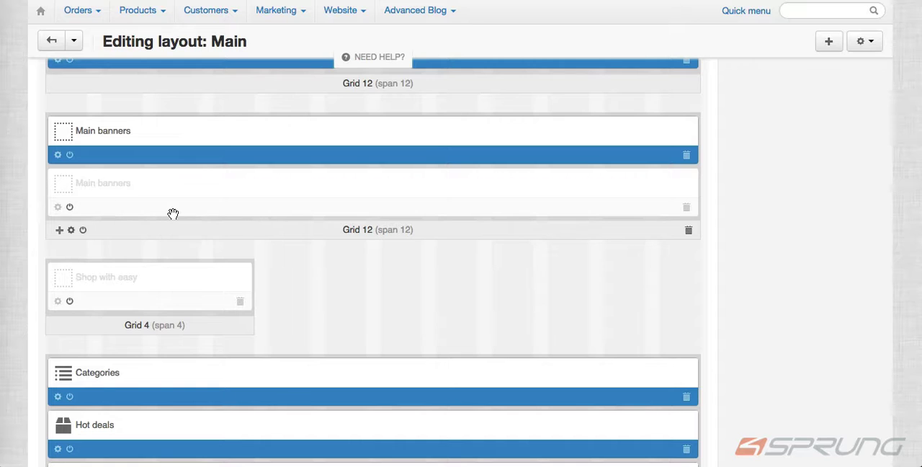
pyautogui.moveTo(145, 199)
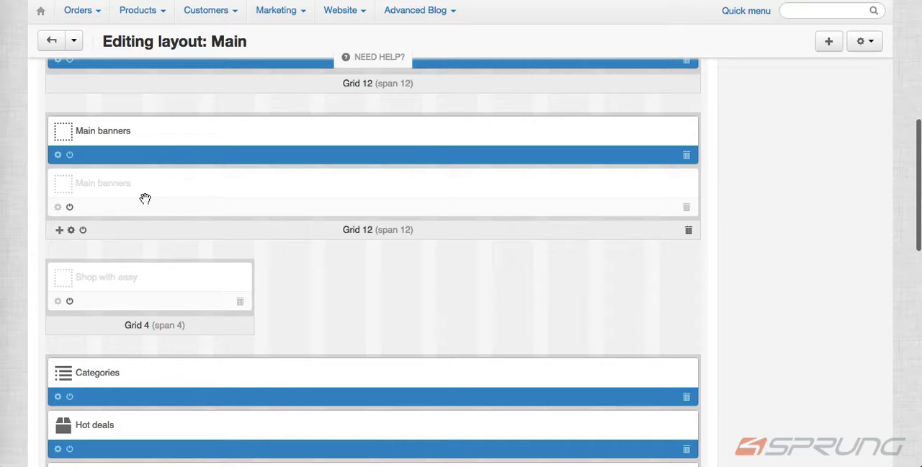
pyautogui.click(60, 229)
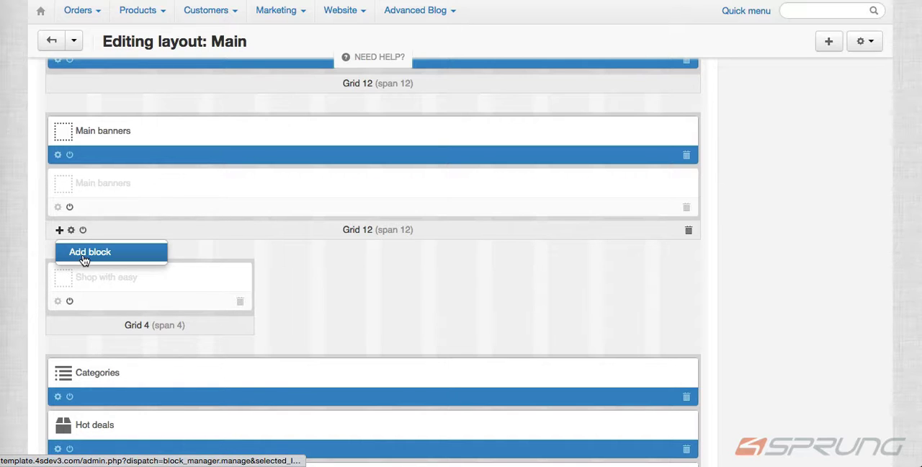
# - Browse the Use Existing Block and Create New Block tabs in the add-block dialog
pyautogui.click(89, 251)
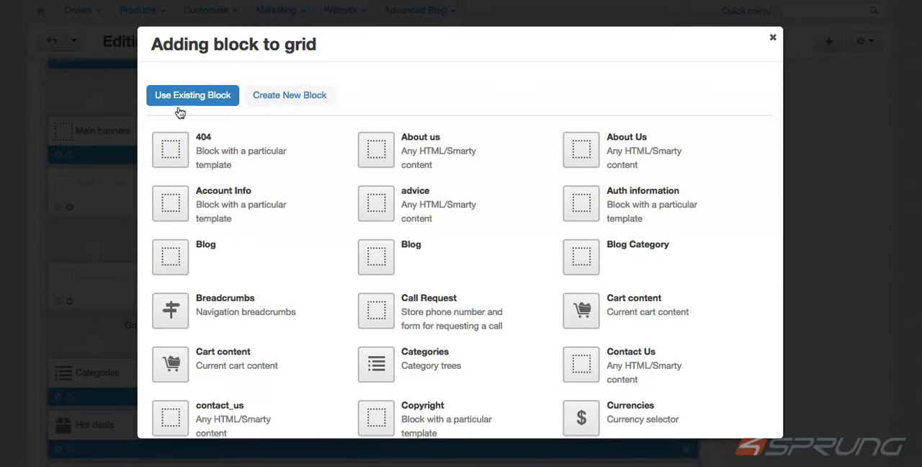
pyautogui.click(289, 94)
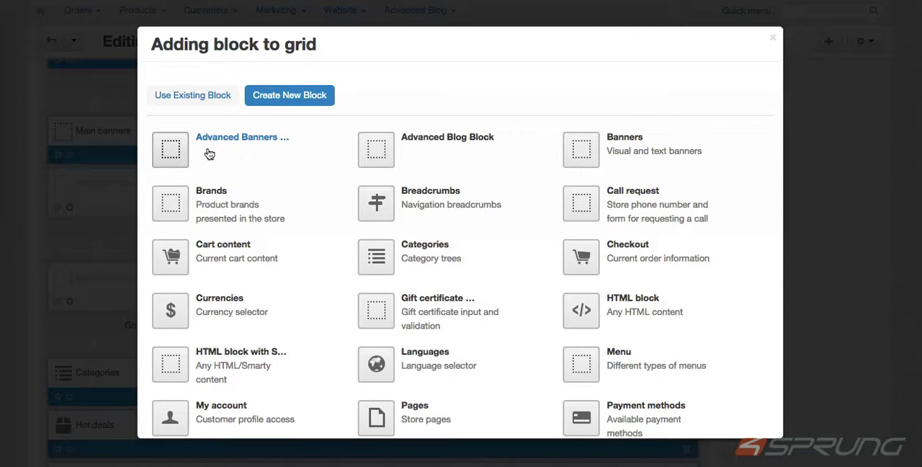
pyautogui.moveTo(186, 159)
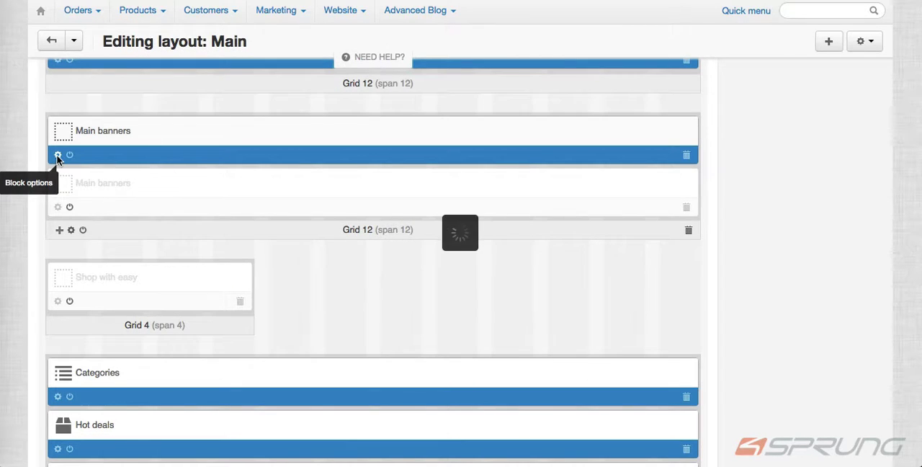
# - List the Animation choices in the Main banners Carousel settings, currently Back Slide
pyautogui.click(57, 155)
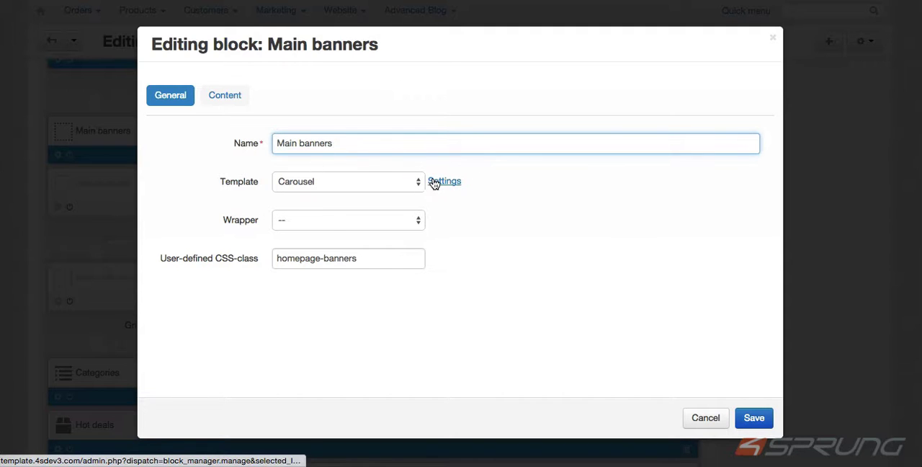
pyautogui.click(444, 181)
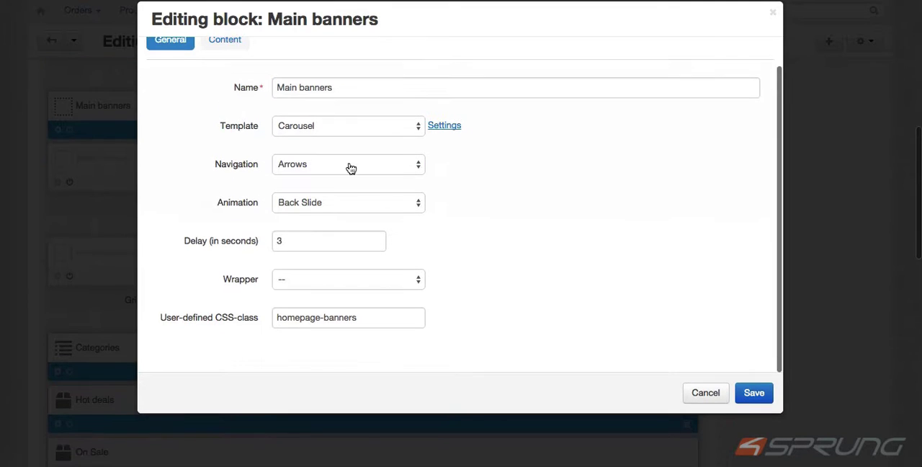
pyautogui.click(347, 163)
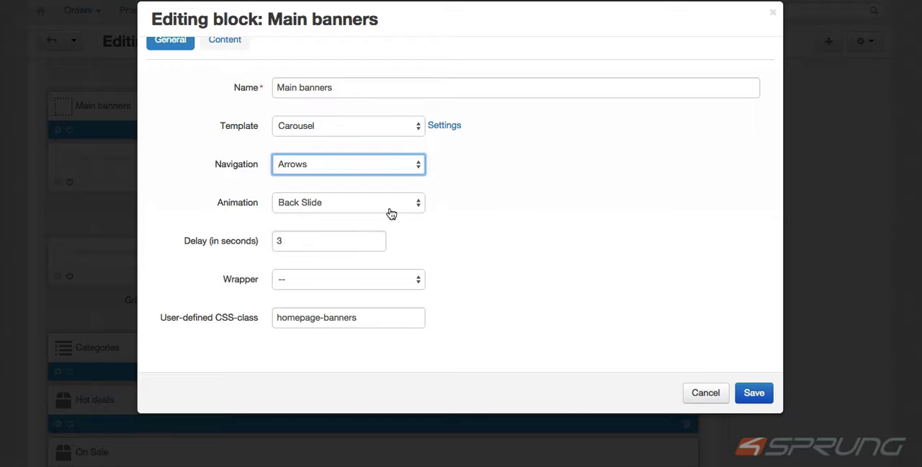
pyautogui.click(348, 202)
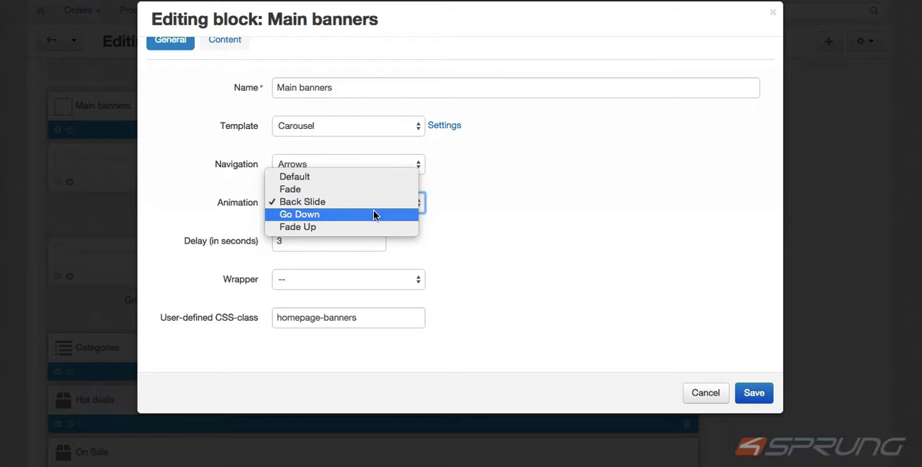
pyautogui.moveTo(574, 283)
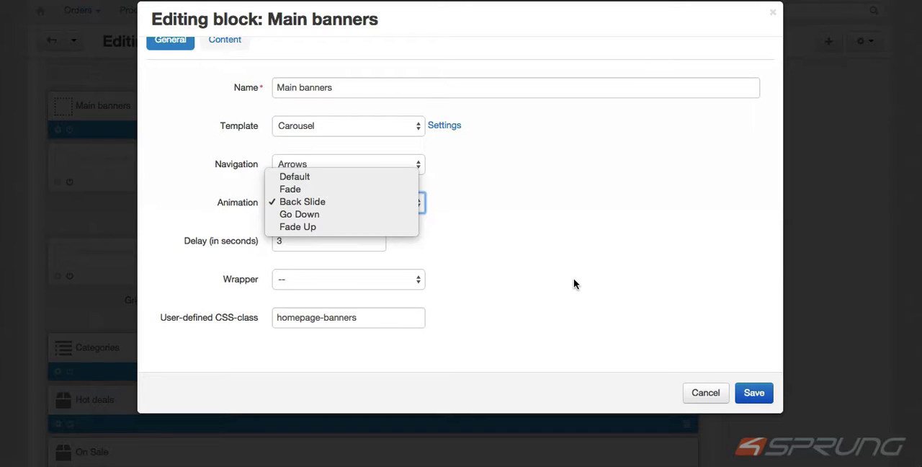
pyautogui.moveTo(295, 177)
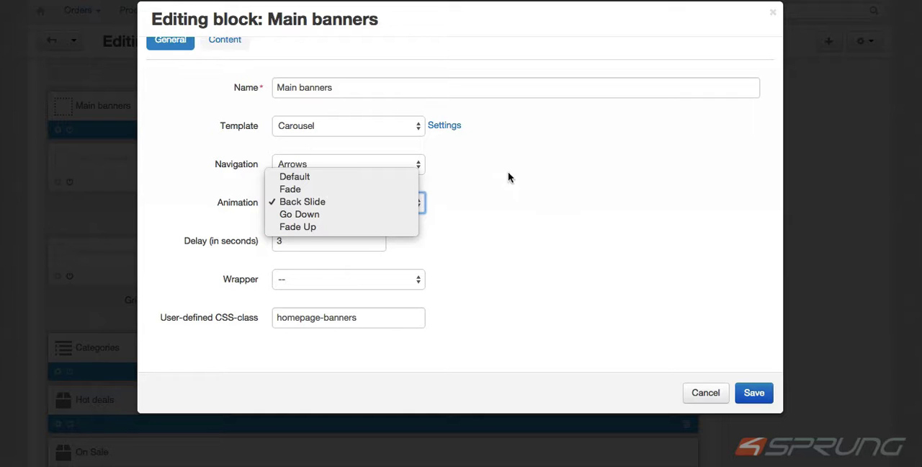
pyautogui.moveTo(491, 213)
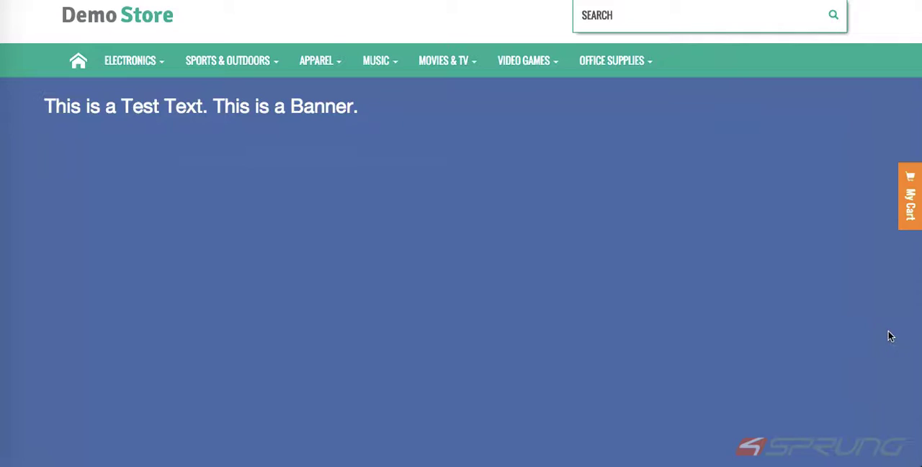
pyautogui.scroll(-3)
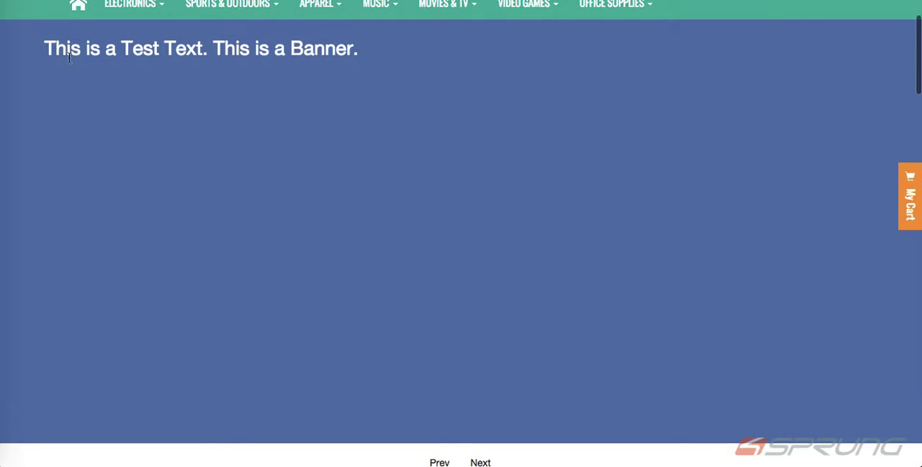
pyautogui.moveTo(323, 192)
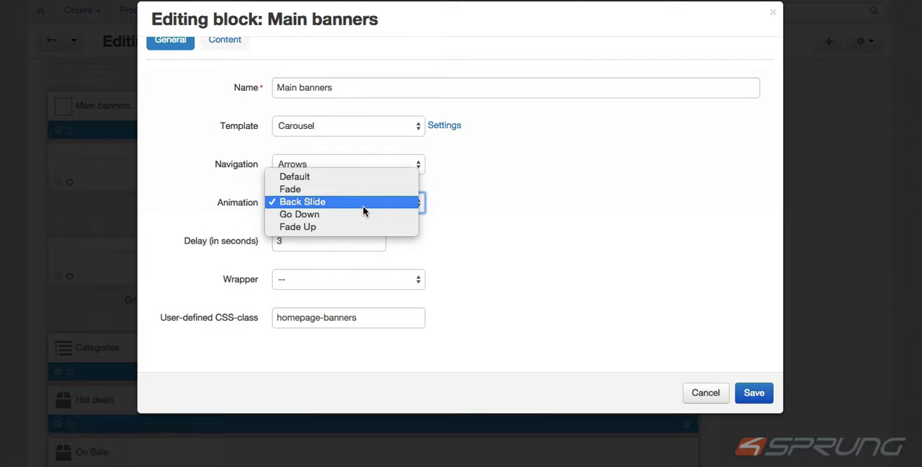
# - Keep Back Slide animation and save the Main banners block
pyautogui.click(302, 201)
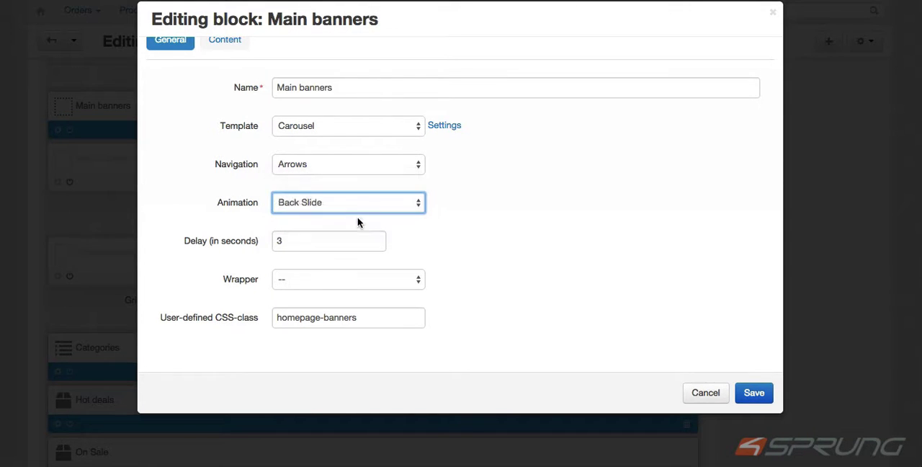
pyautogui.click(753, 393)
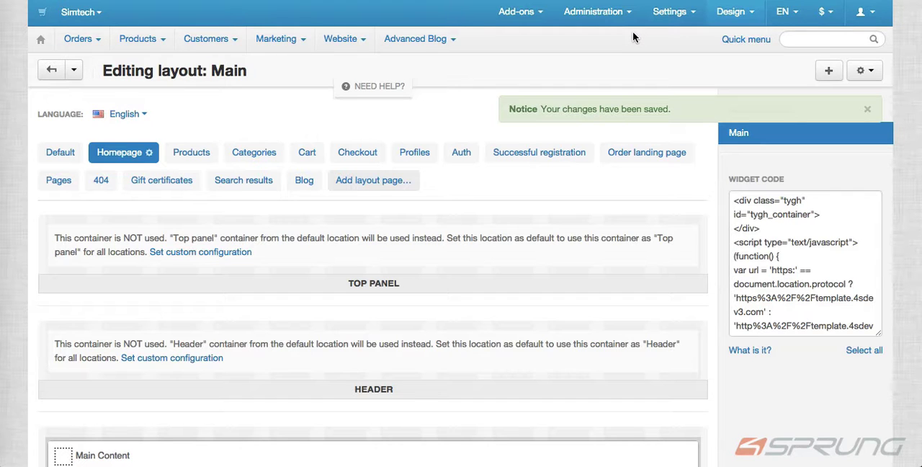
pyautogui.click(868, 109)
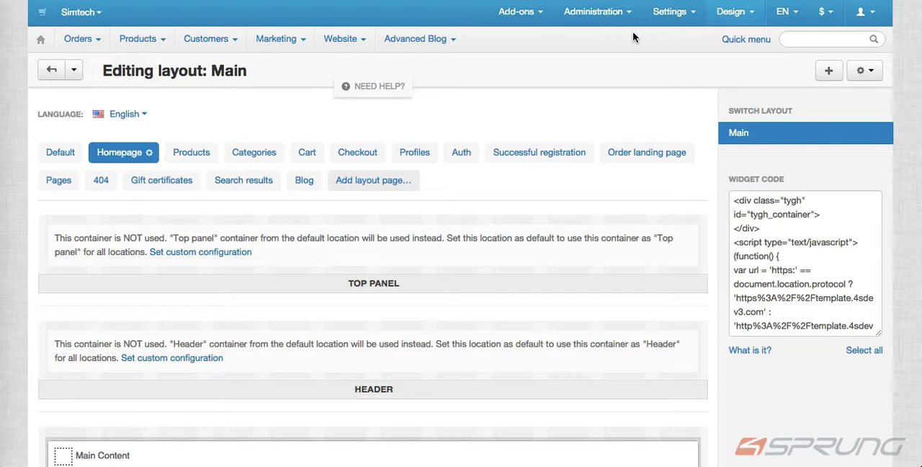
# - Clear the store cache under Administration → Storage
pyautogui.click(593, 11)
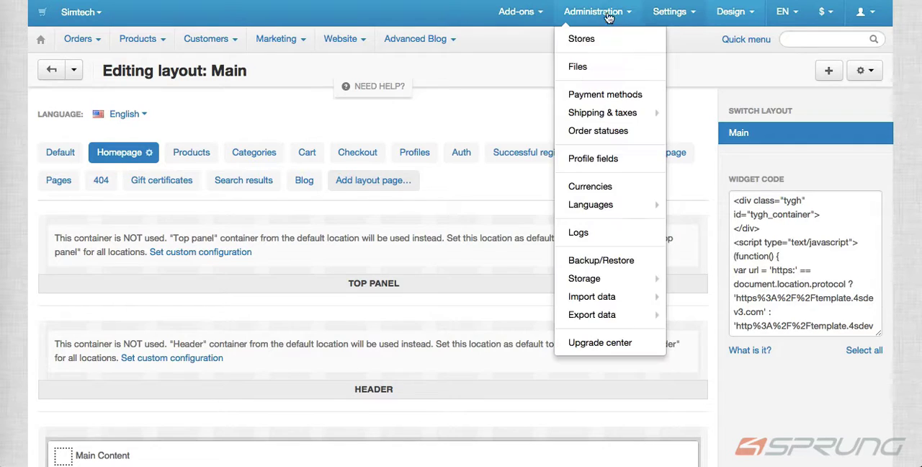
pyautogui.moveTo(584, 278)
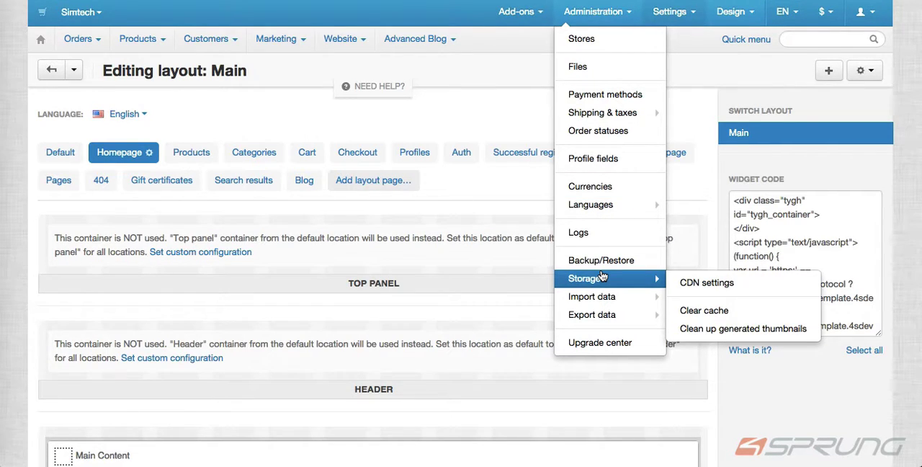
pyautogui.click(704, 310)
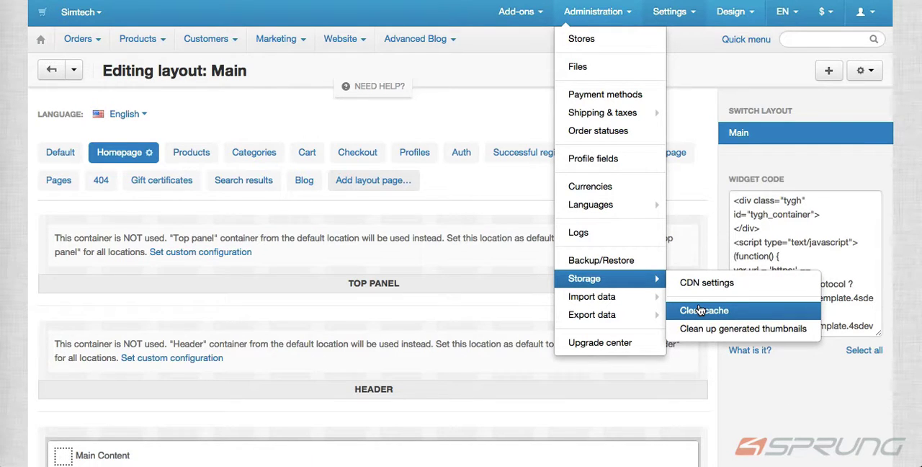
pyautogui.click(703, 311)
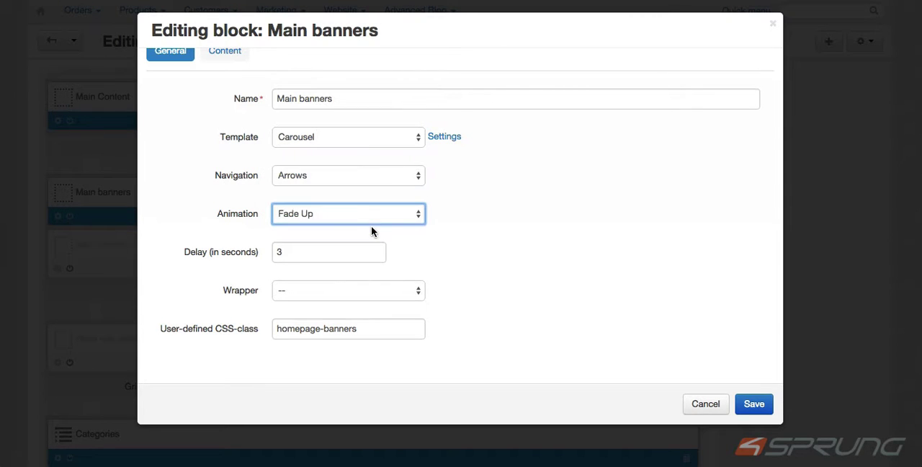
# - Save the Main banners block with the Fade Up animation
pyautogui.click(754, 404)
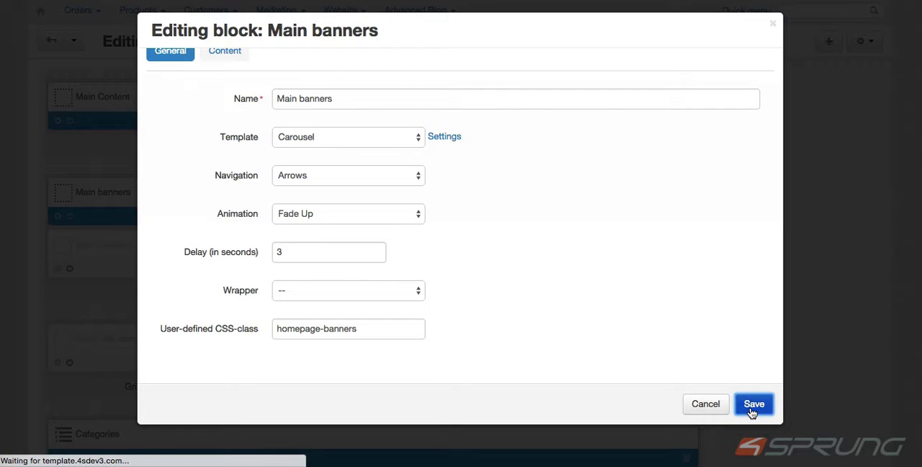
pyautogui.click(753, 403)
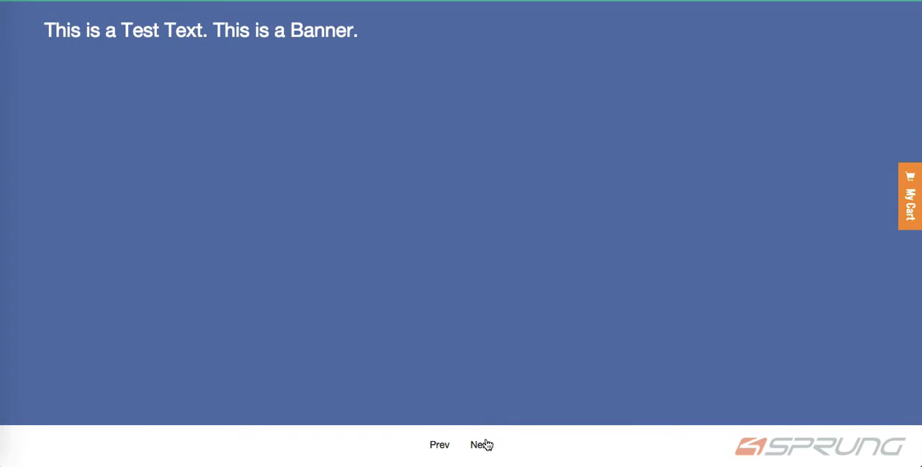